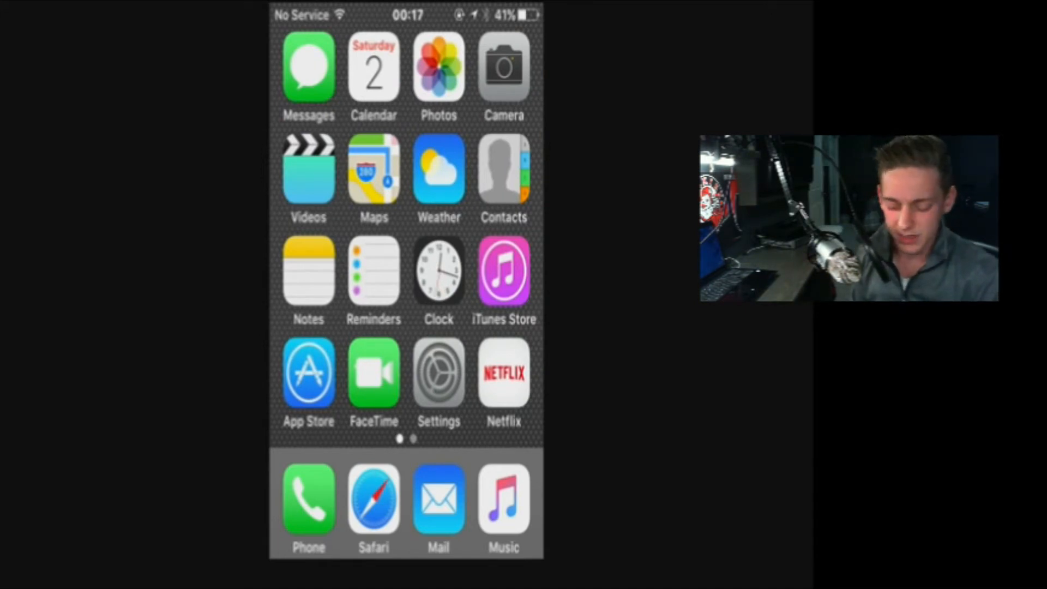
# Step: Go from Settings into Wi-Fi and open the connected network's details showing DNS 192.168.1.1
pyautogui.click(438, 372)
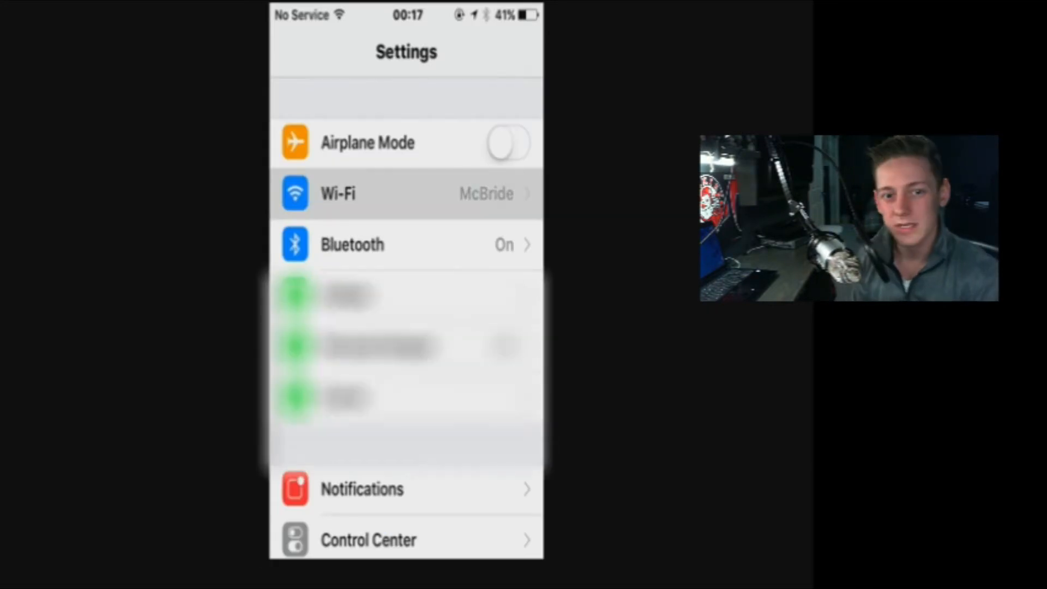
pyautogui.click(406, 193)
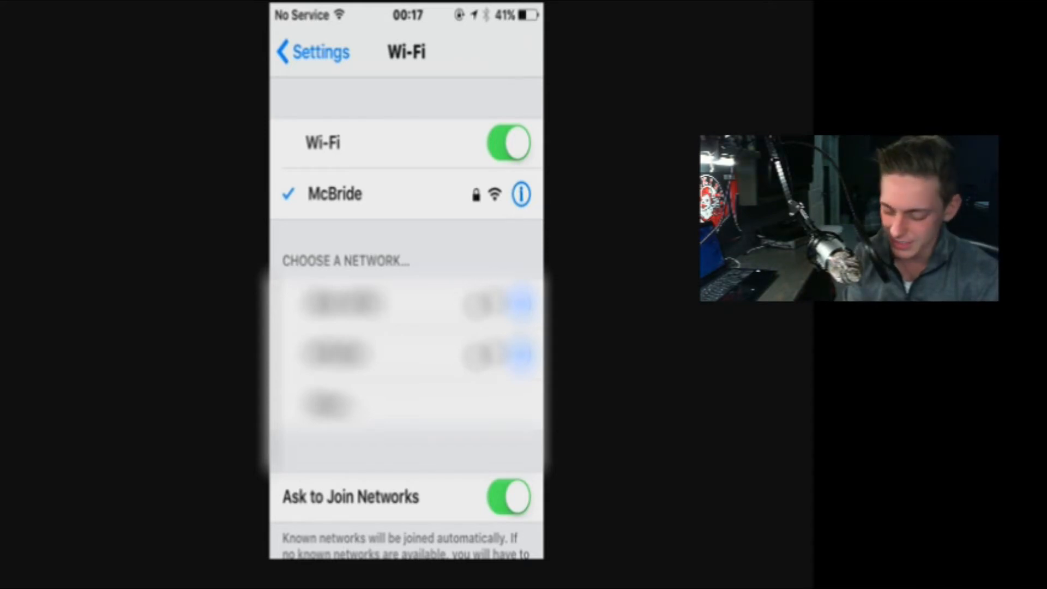
pyautogui.click(520, 194)
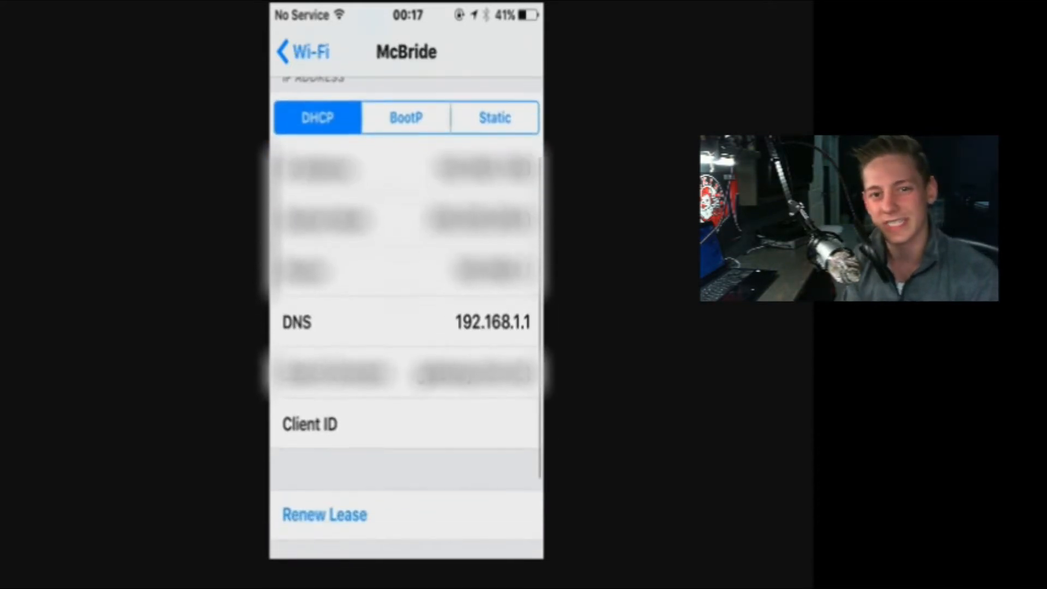
# Step: Scroll to the connected network's DNS row and begin editing its address
pyautogui.scroll(3)
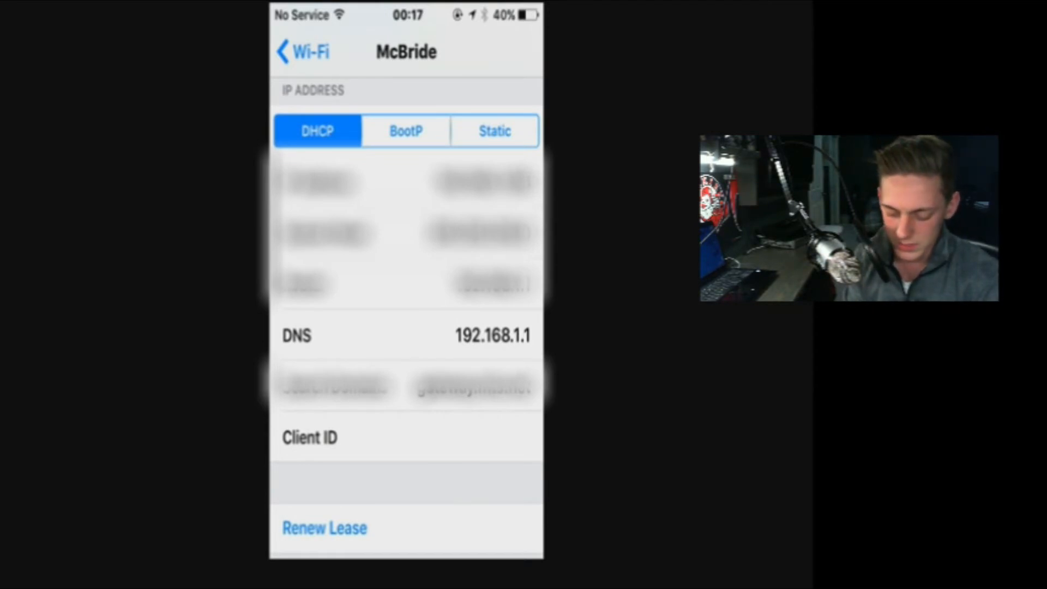
pyautogui.click(492, 334)
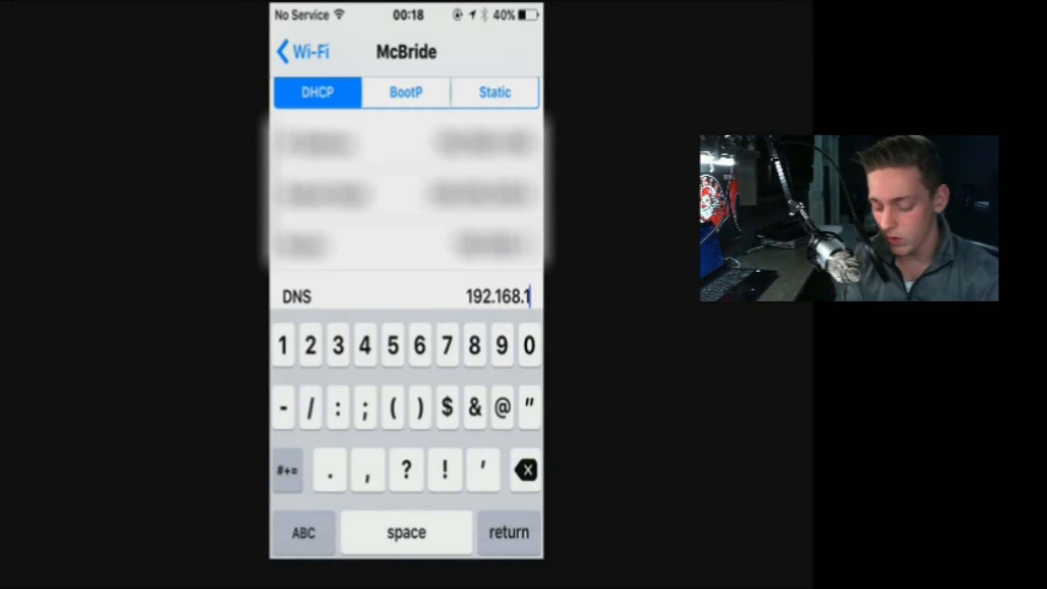
# Step: Clear the DNS field and enter 192.241.137.65 as the new DNS server
pyautogui.click(526, 470)
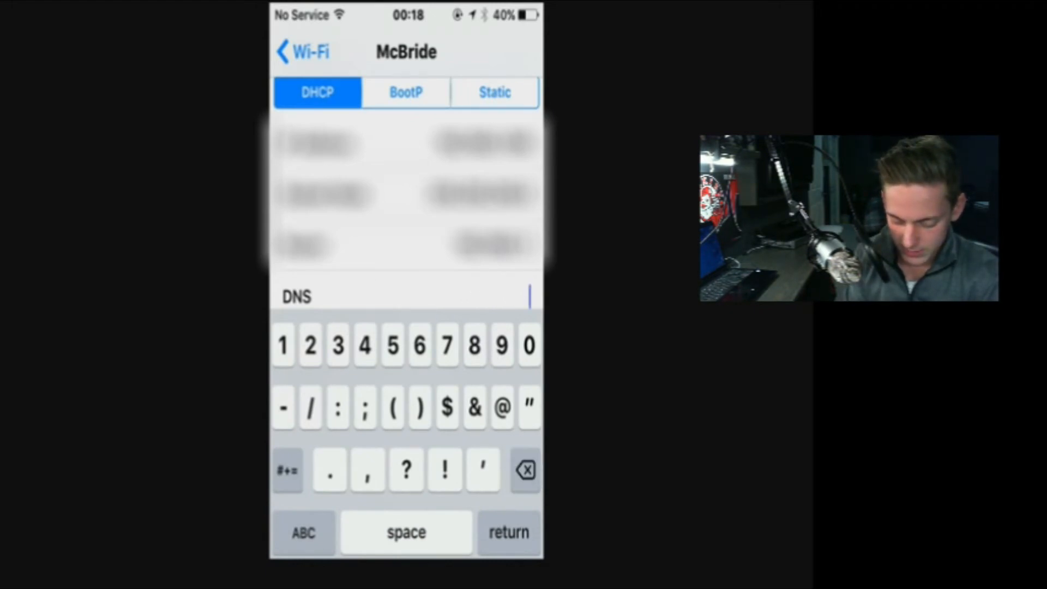
pyautogui.write('192')
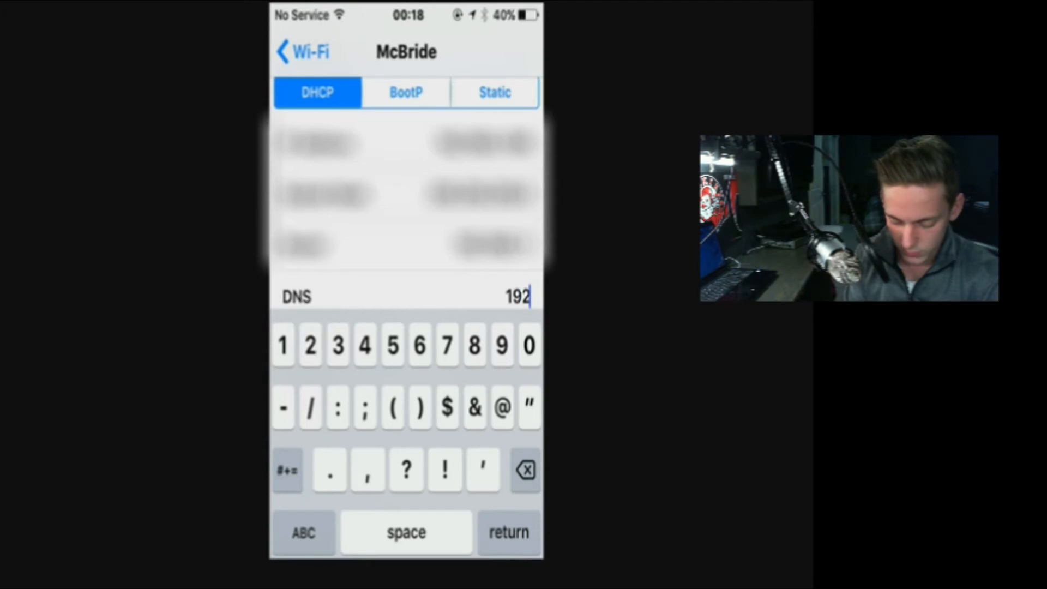
pyautogui.write('.241')
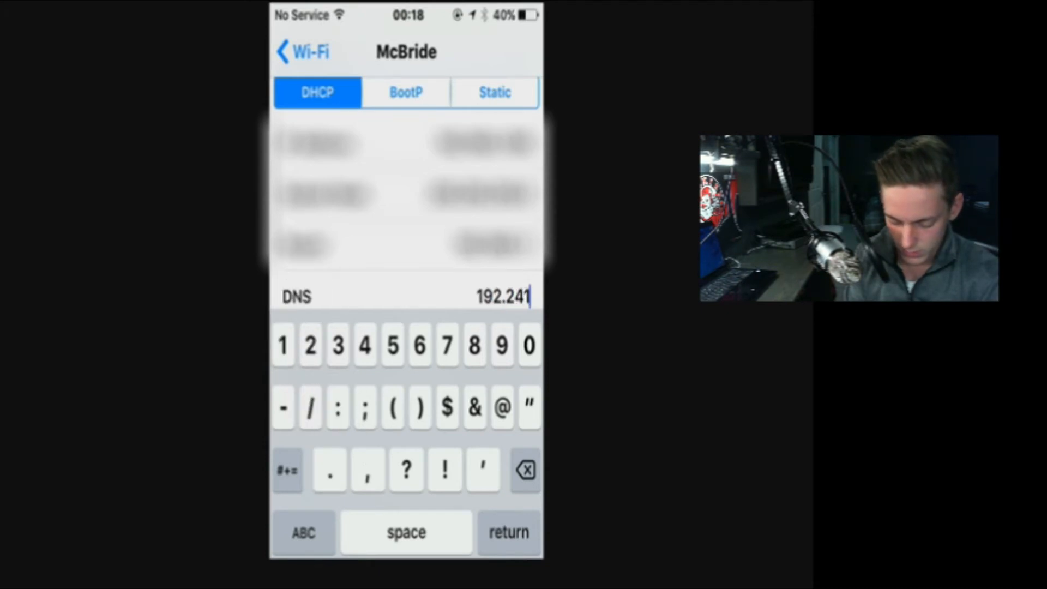
pyautogui.write('.137.')
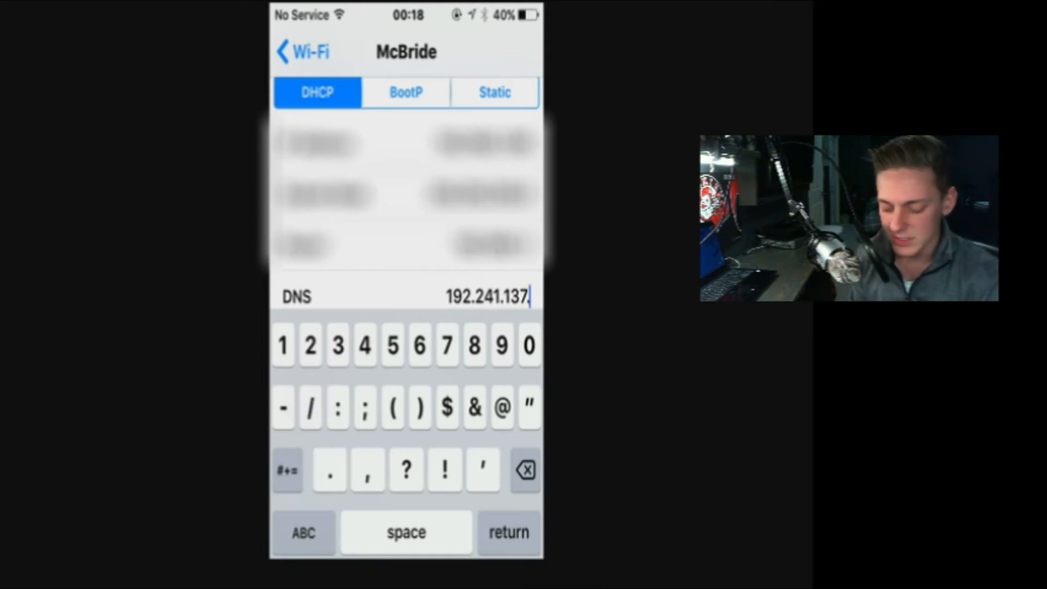
pyautogui.write('65')
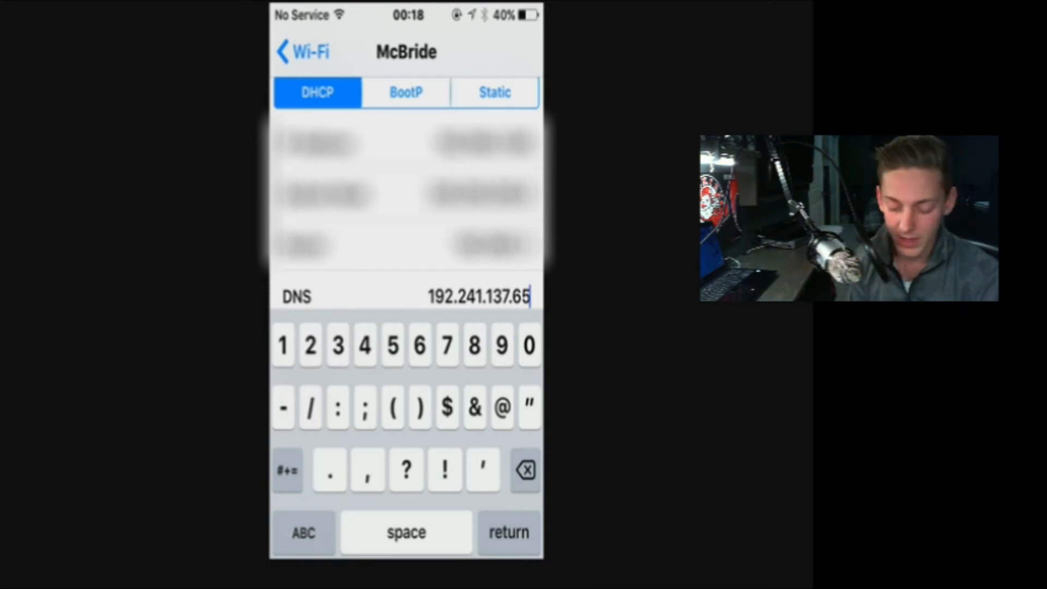
# Step: Back out through the Wi-Fi list and main Settings to the home screen
pyautogui.click(301, 51)
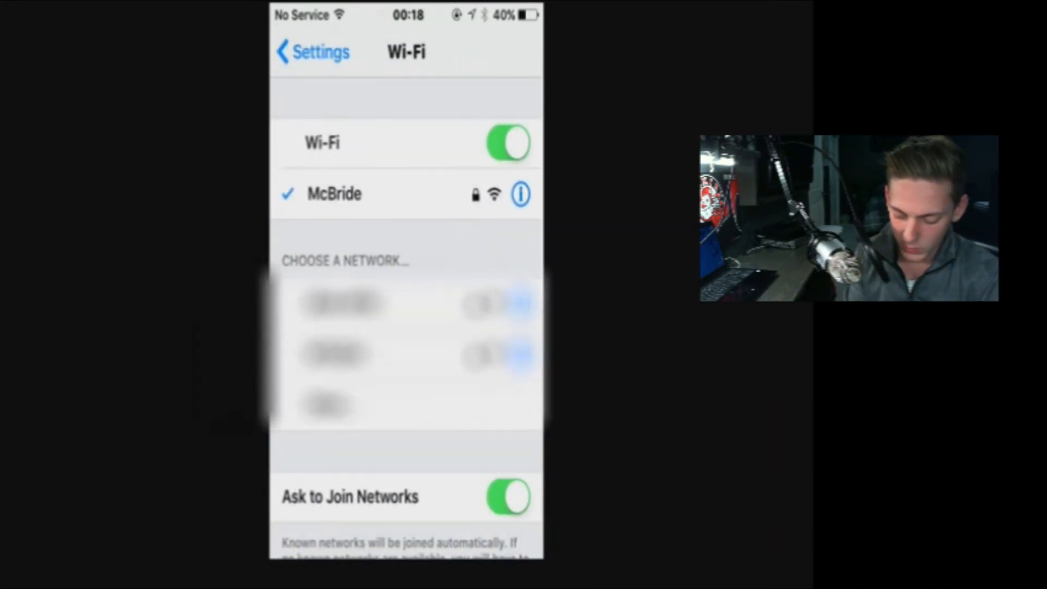
pyautogui.click(310, 51)
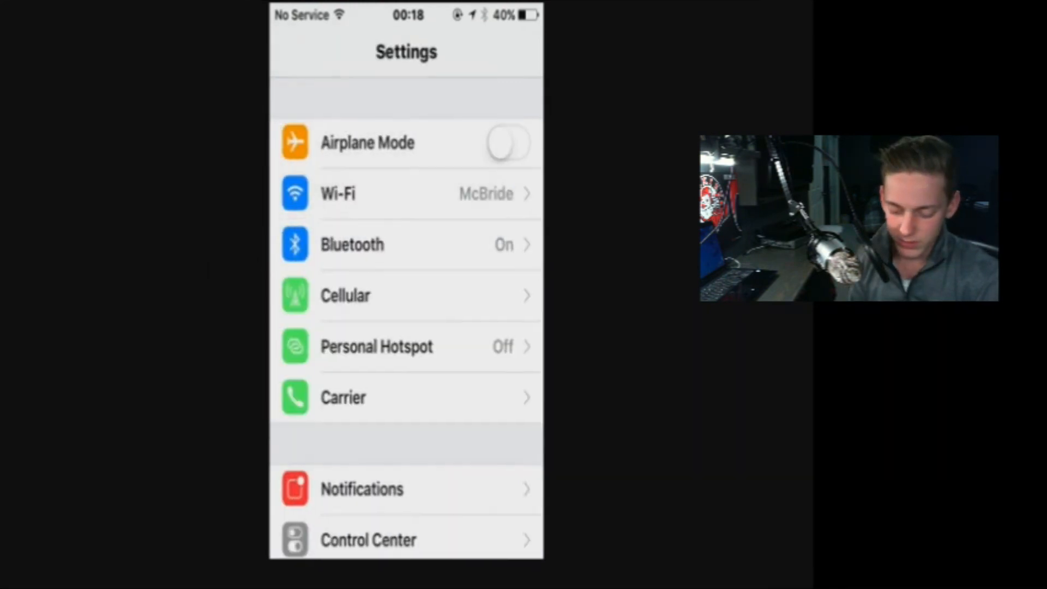
pyautogui.press('home')
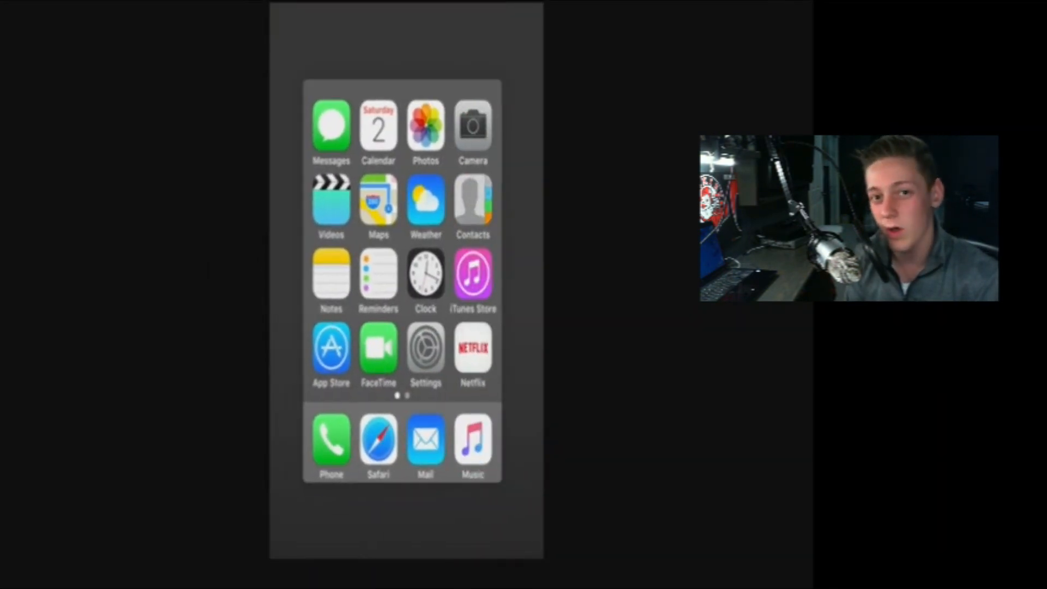